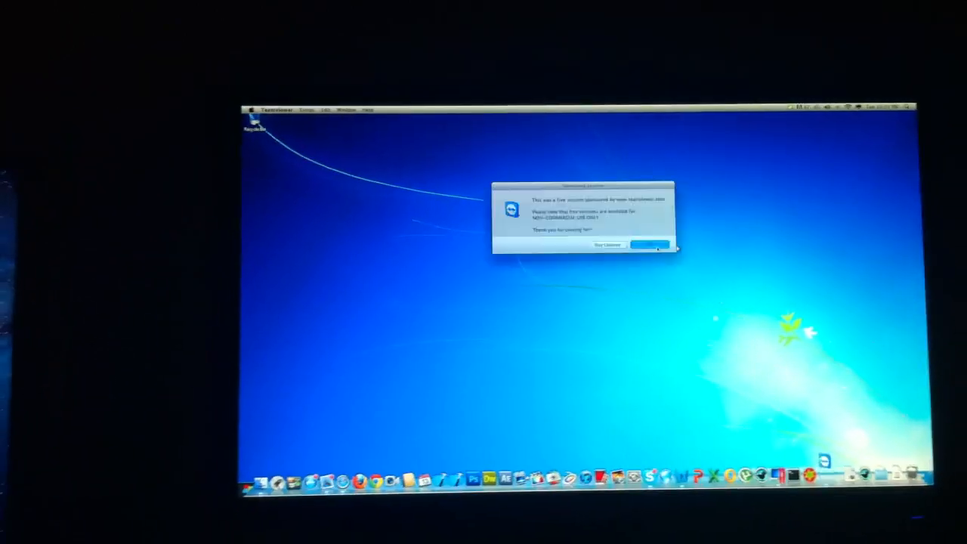
# Step: Dismiss the TeamViewer connection notice and launch Internet Explorer from the Windows 8 taskbar
pyautogui.click(650, 245)
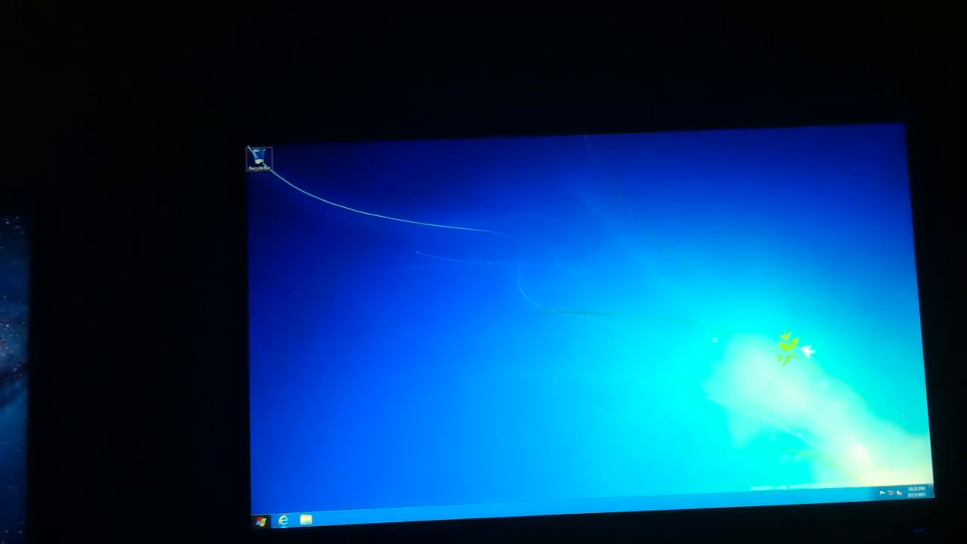
pyautogui.click(281, 520)
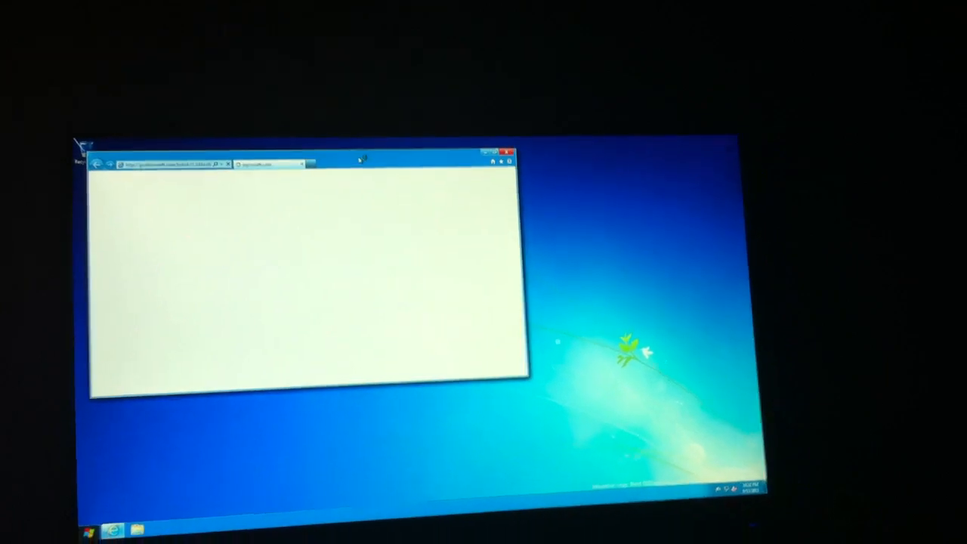